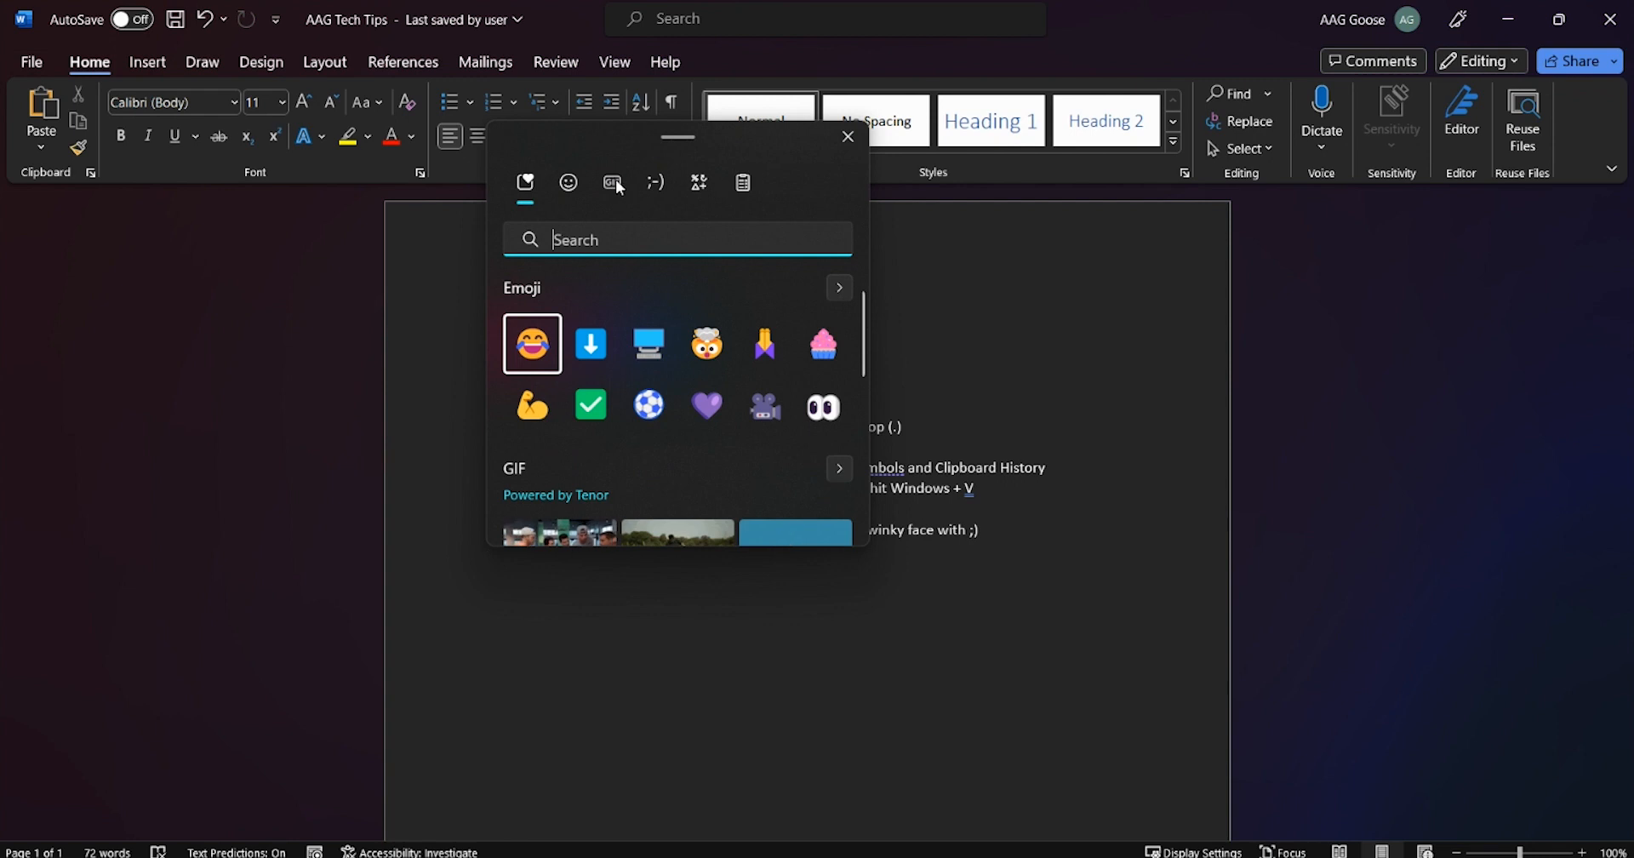
- Browse the GIF and symbols collections in the emoji panel
click(613, 182)
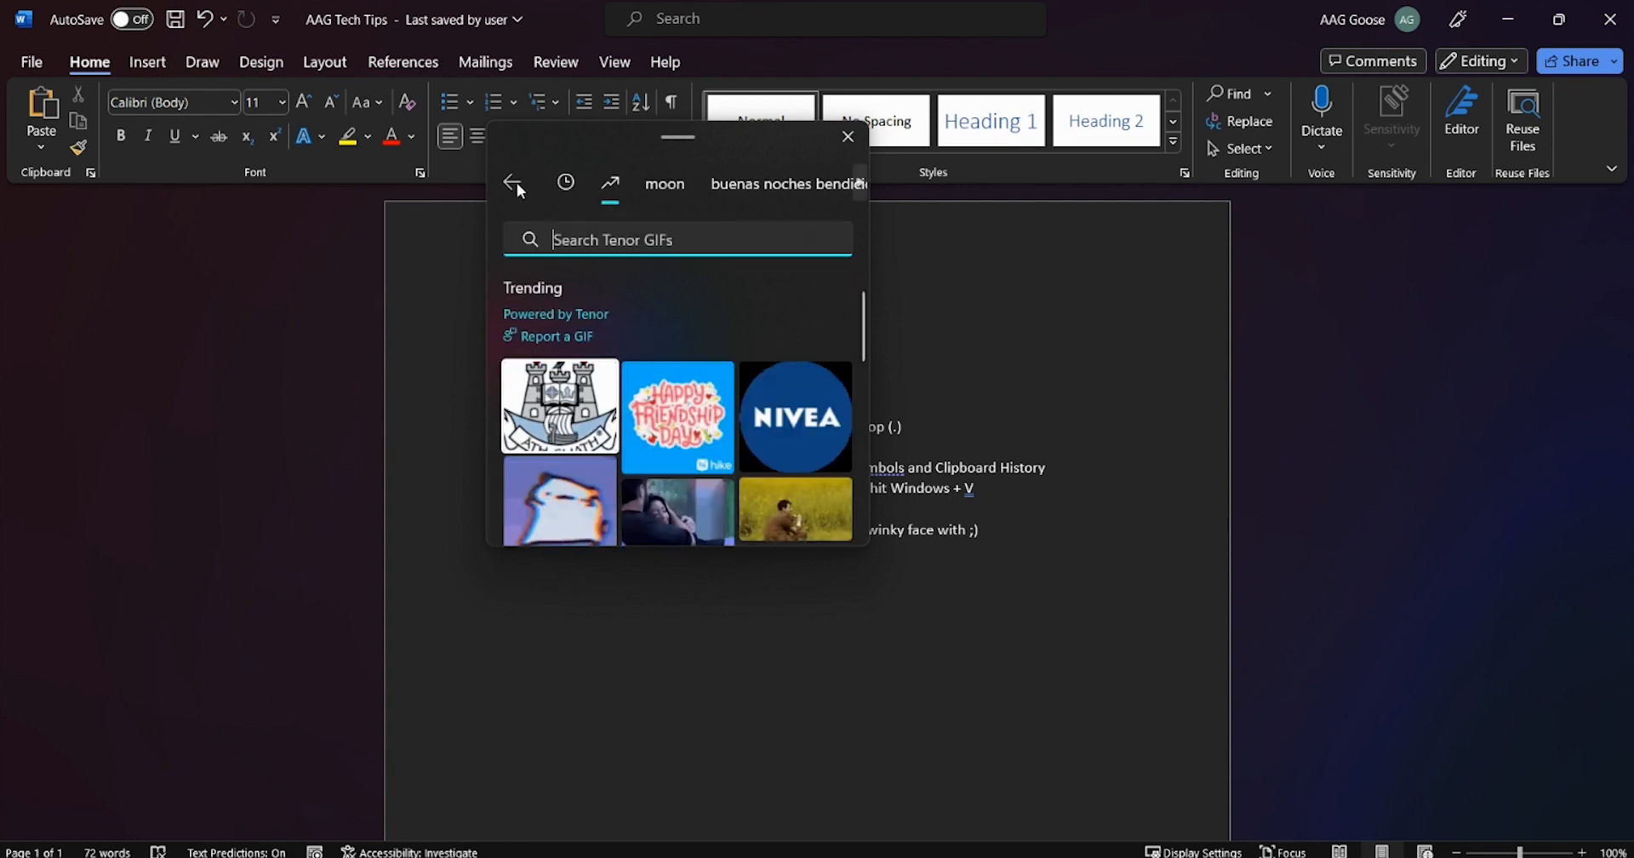
click(514, 184)
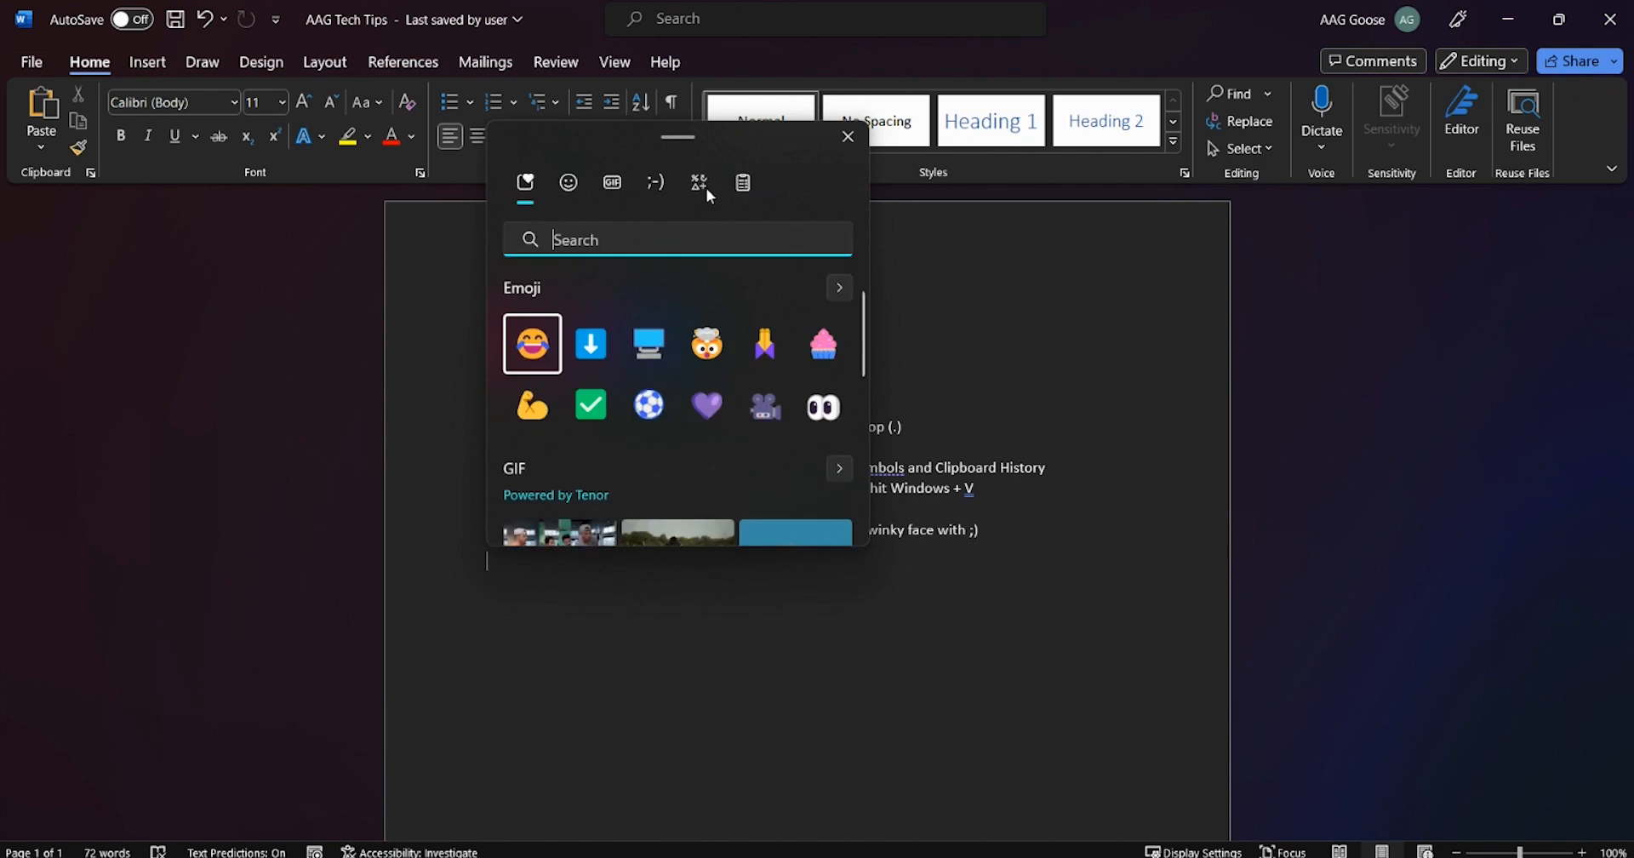
click(698, 184)
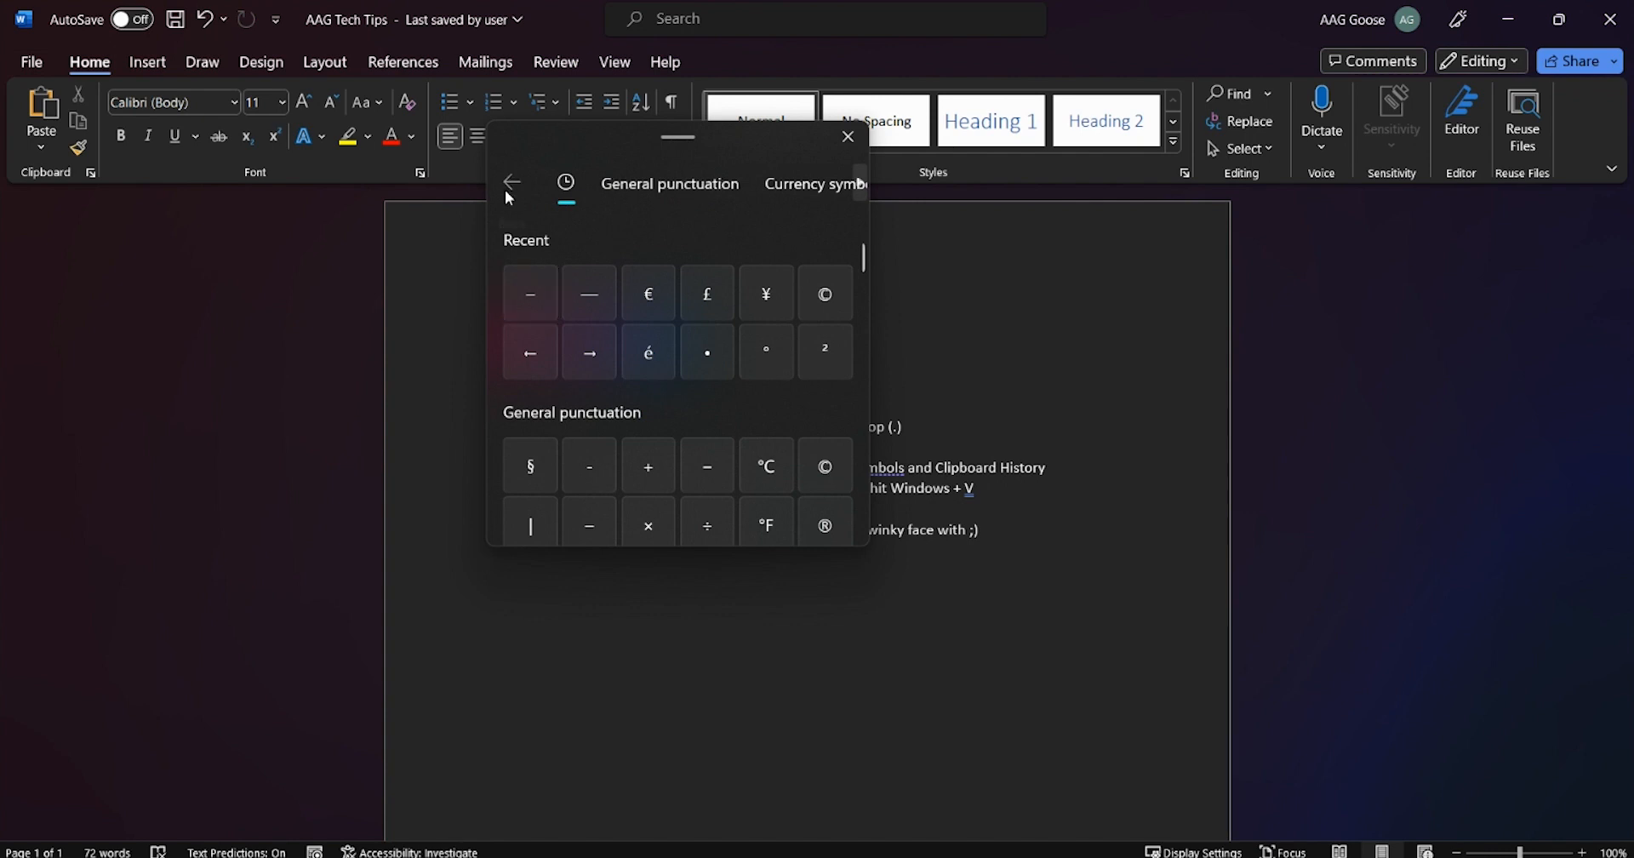
click(511, 183)
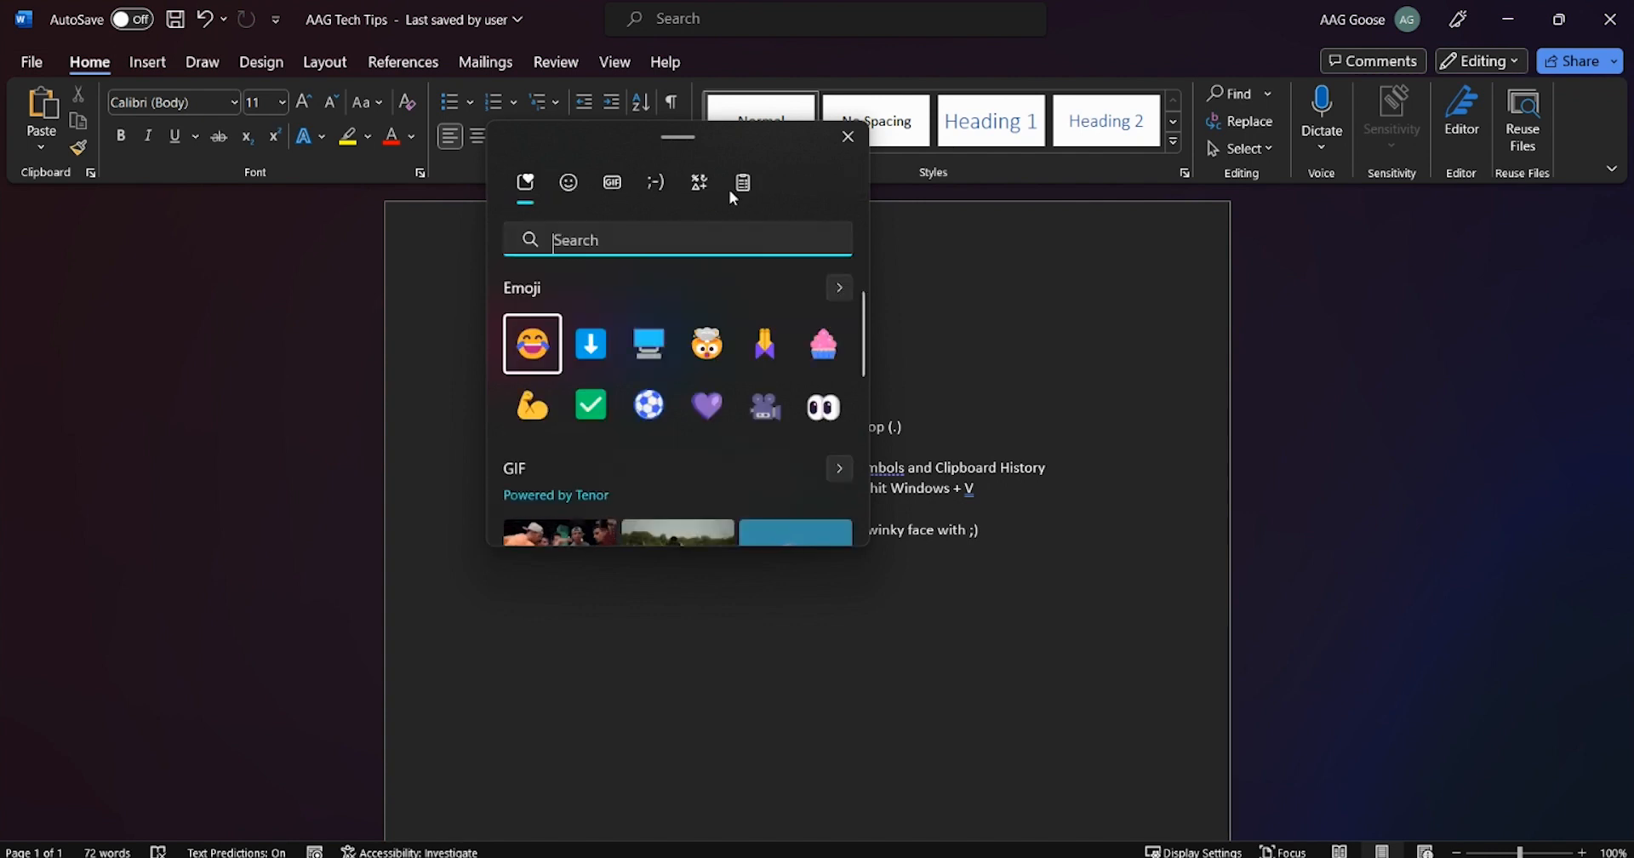
- View the clipboard history, close the emoji panel, and bring up the Outlook message
click(742, 182)
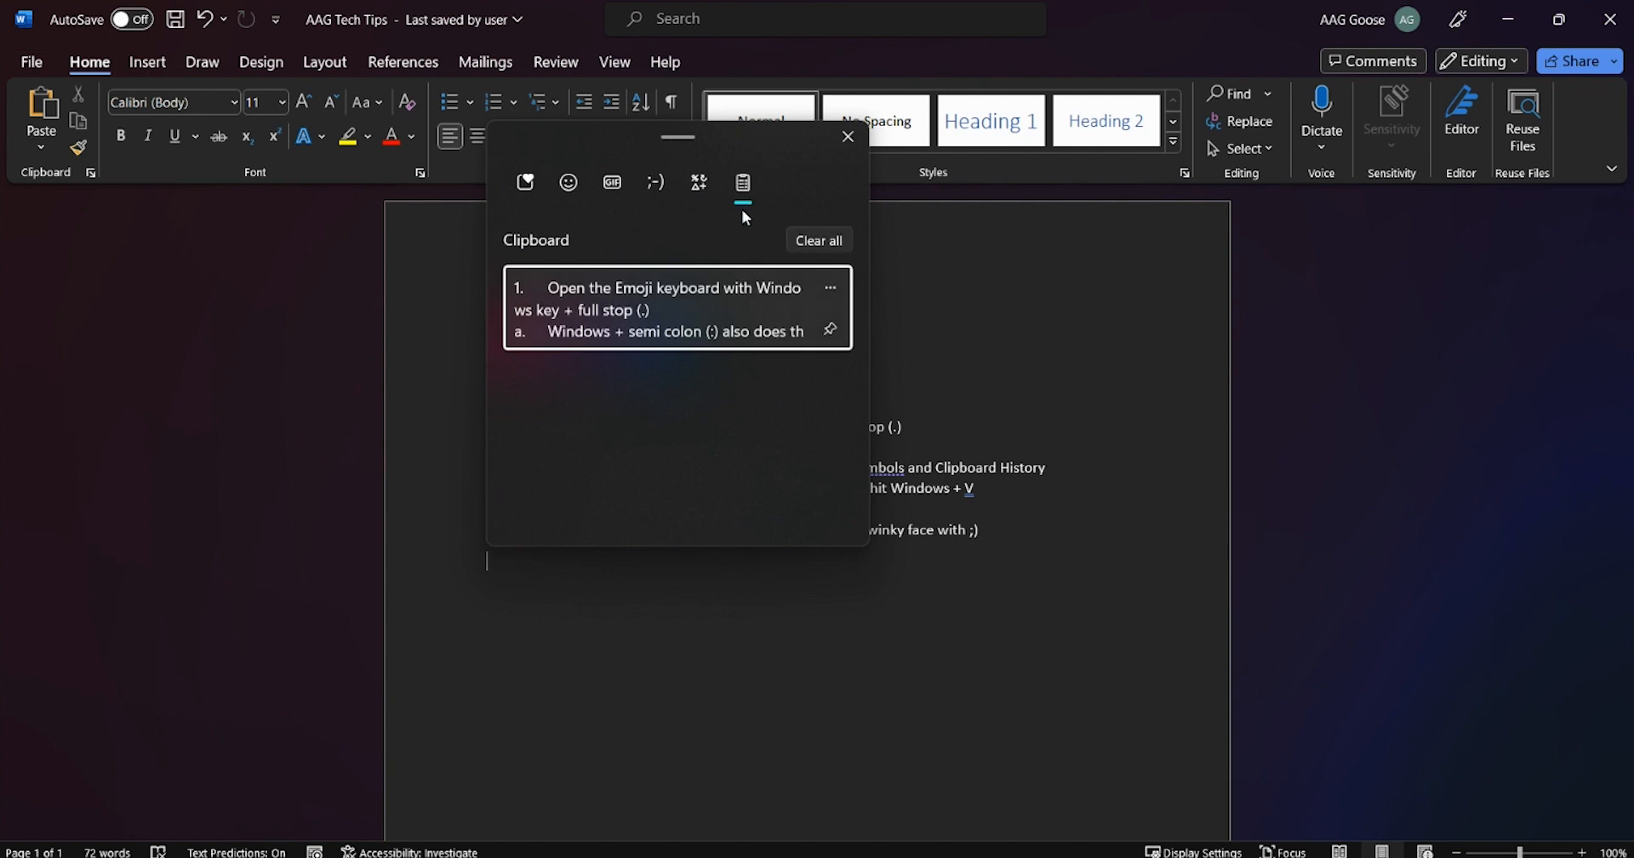
click(672, 309)
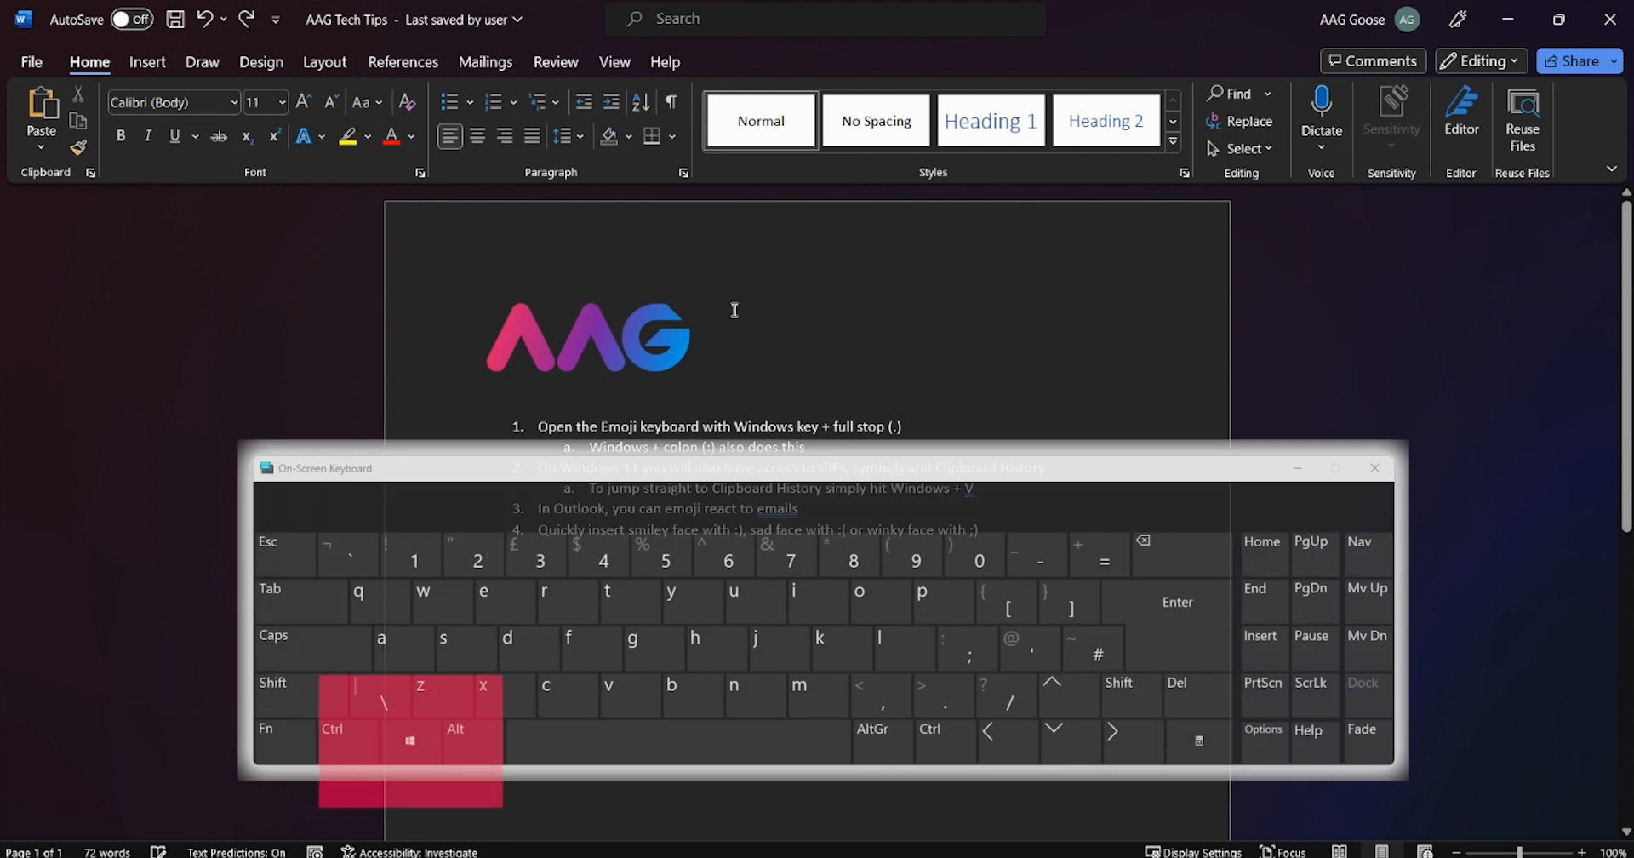
click(630, 695)
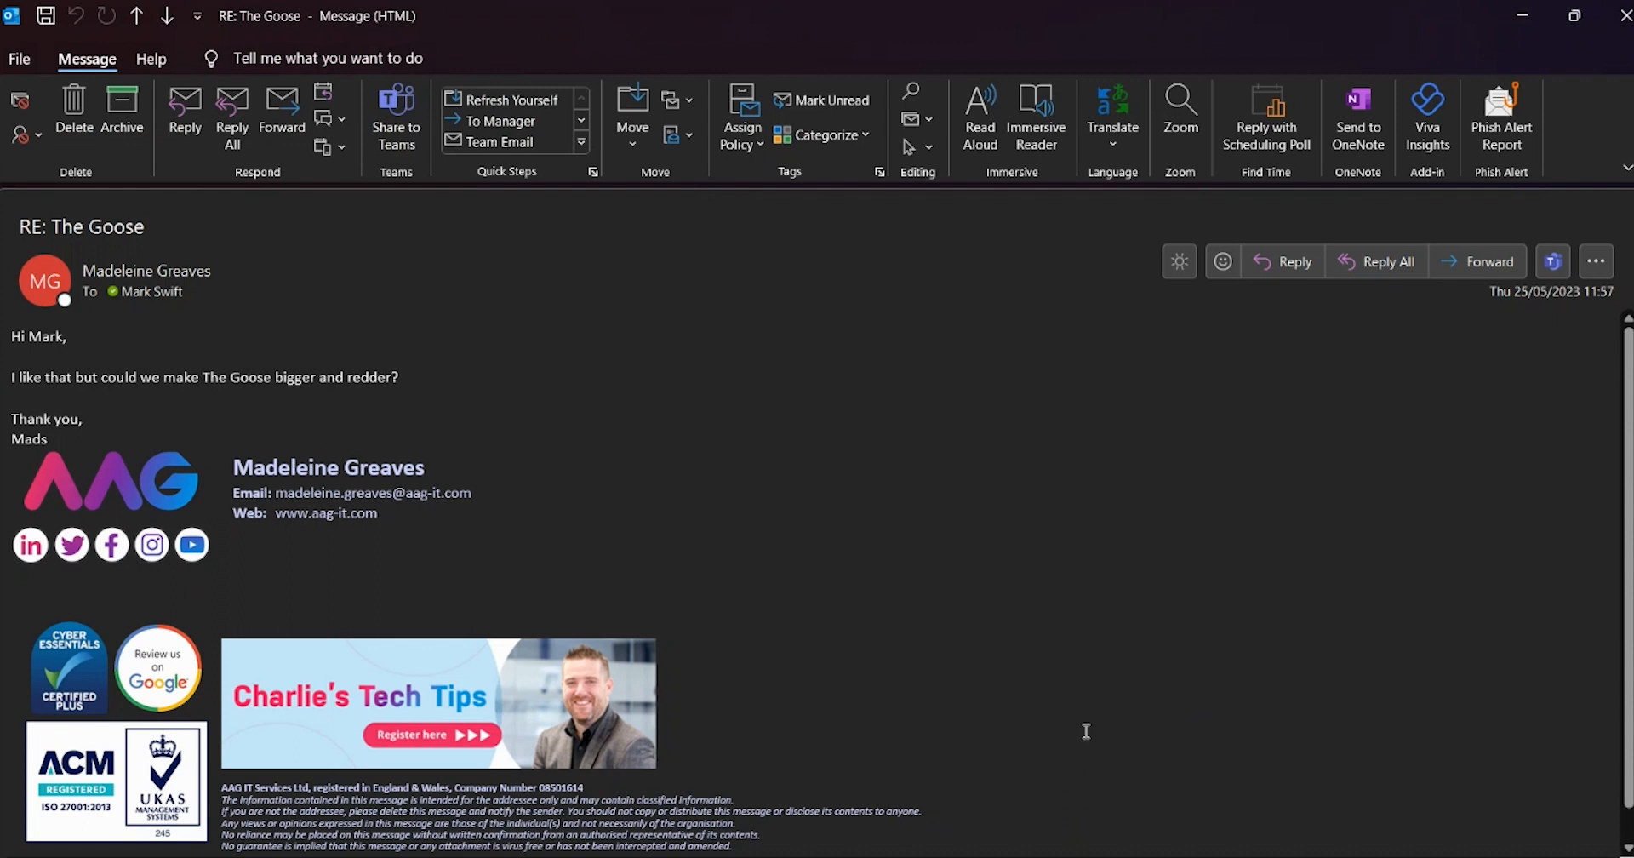
mouse_move(1222, 261)
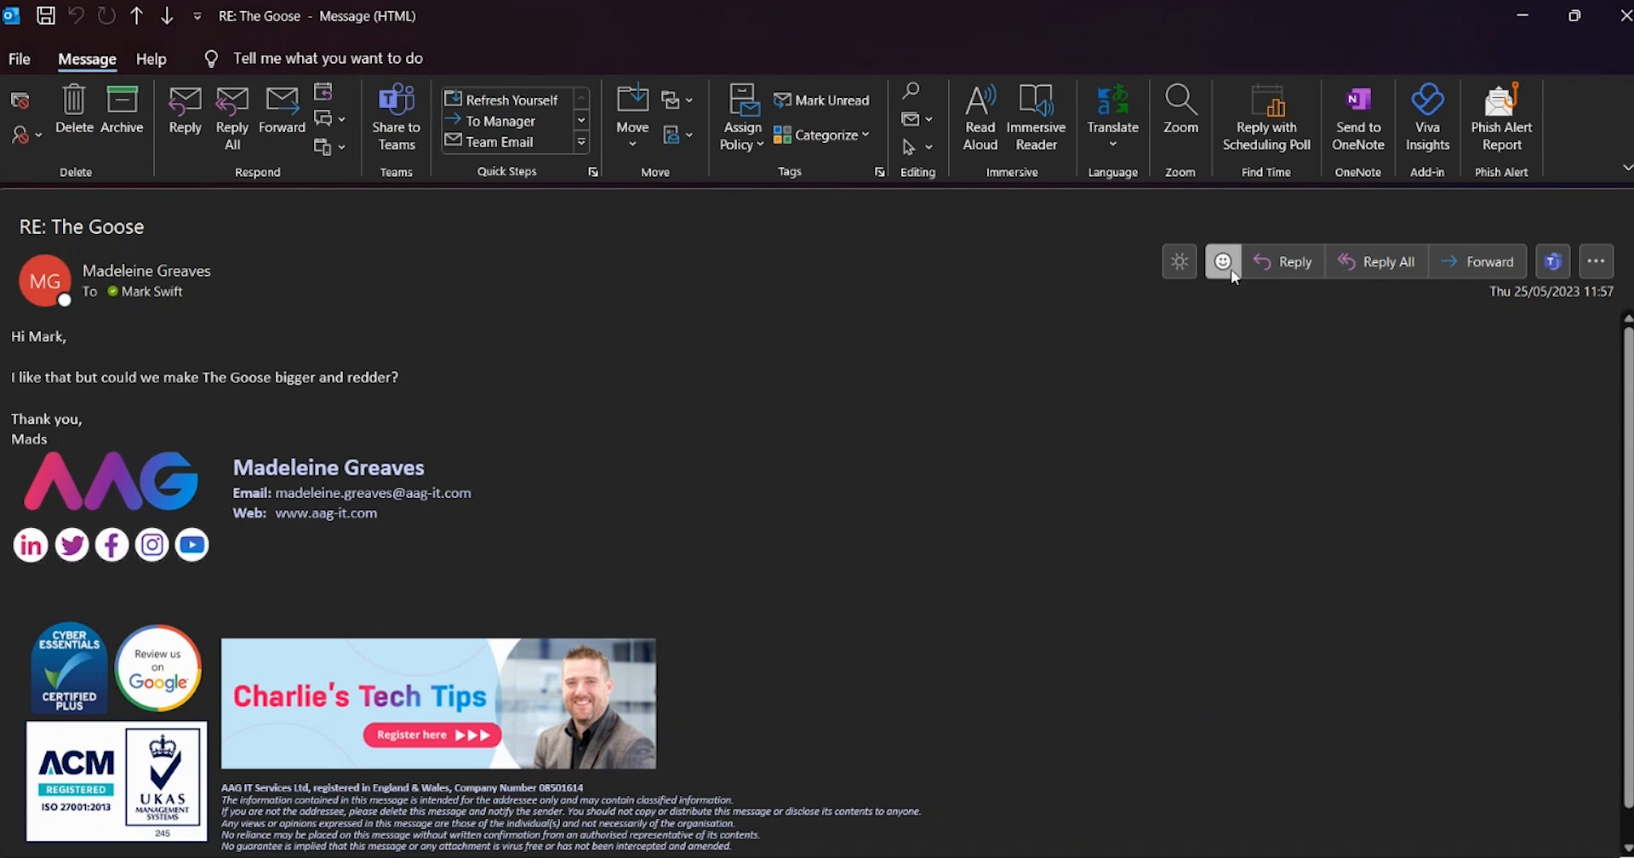
- Show the reaction emojis on the 'RE: The Goose' email using its React button
click(1221, 260)
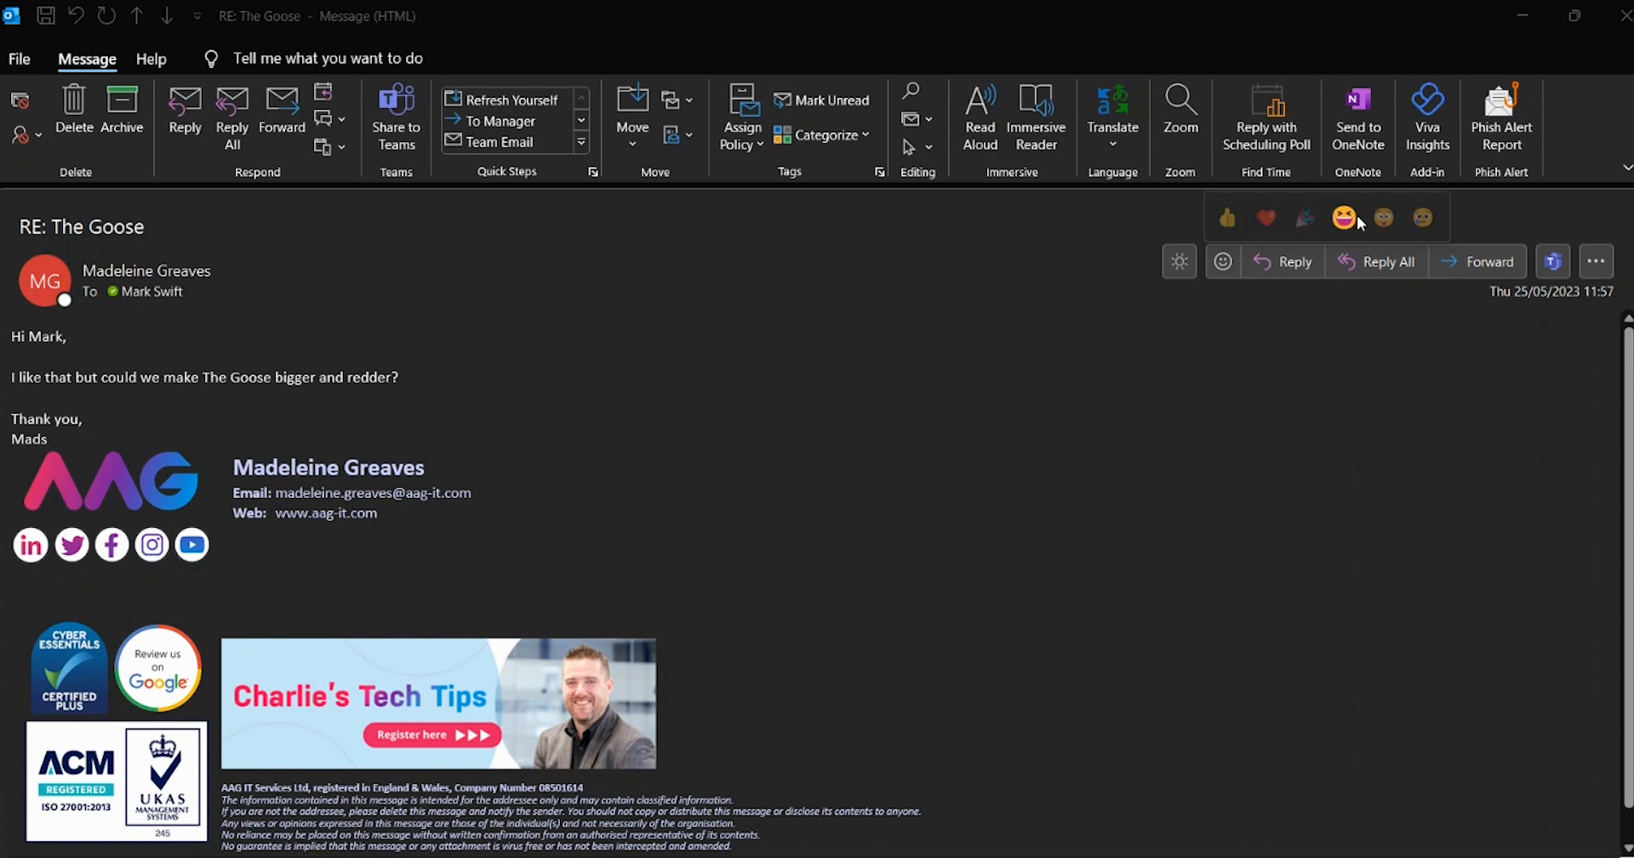
mouse_move(1273, 227)
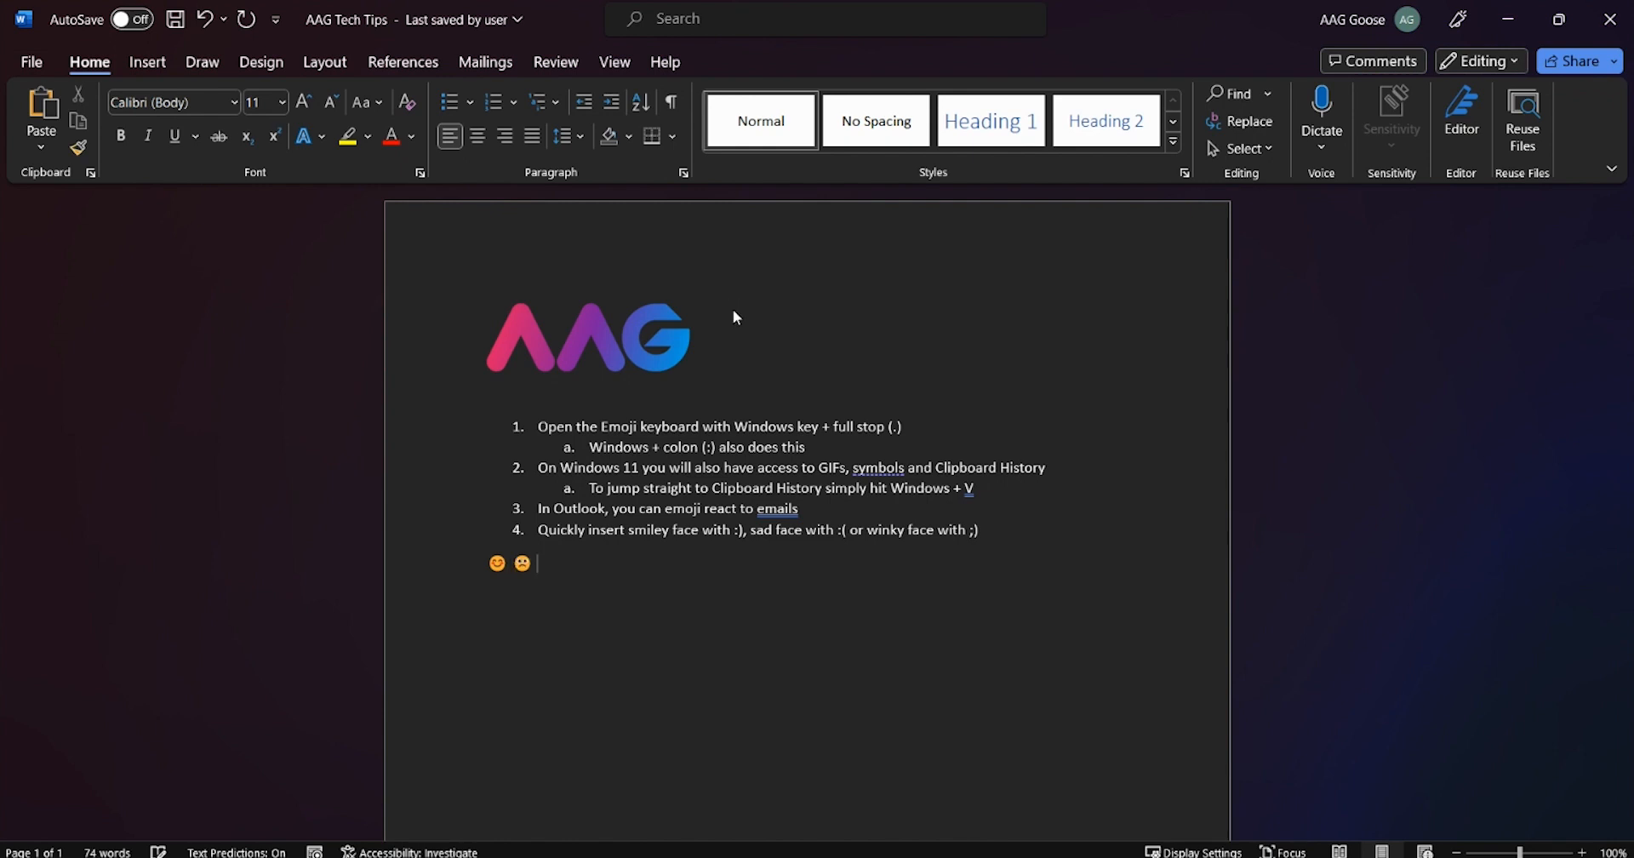
- Add the 🙂 face emoji, then type 'Thank you!' on a lower line
text(🙂)
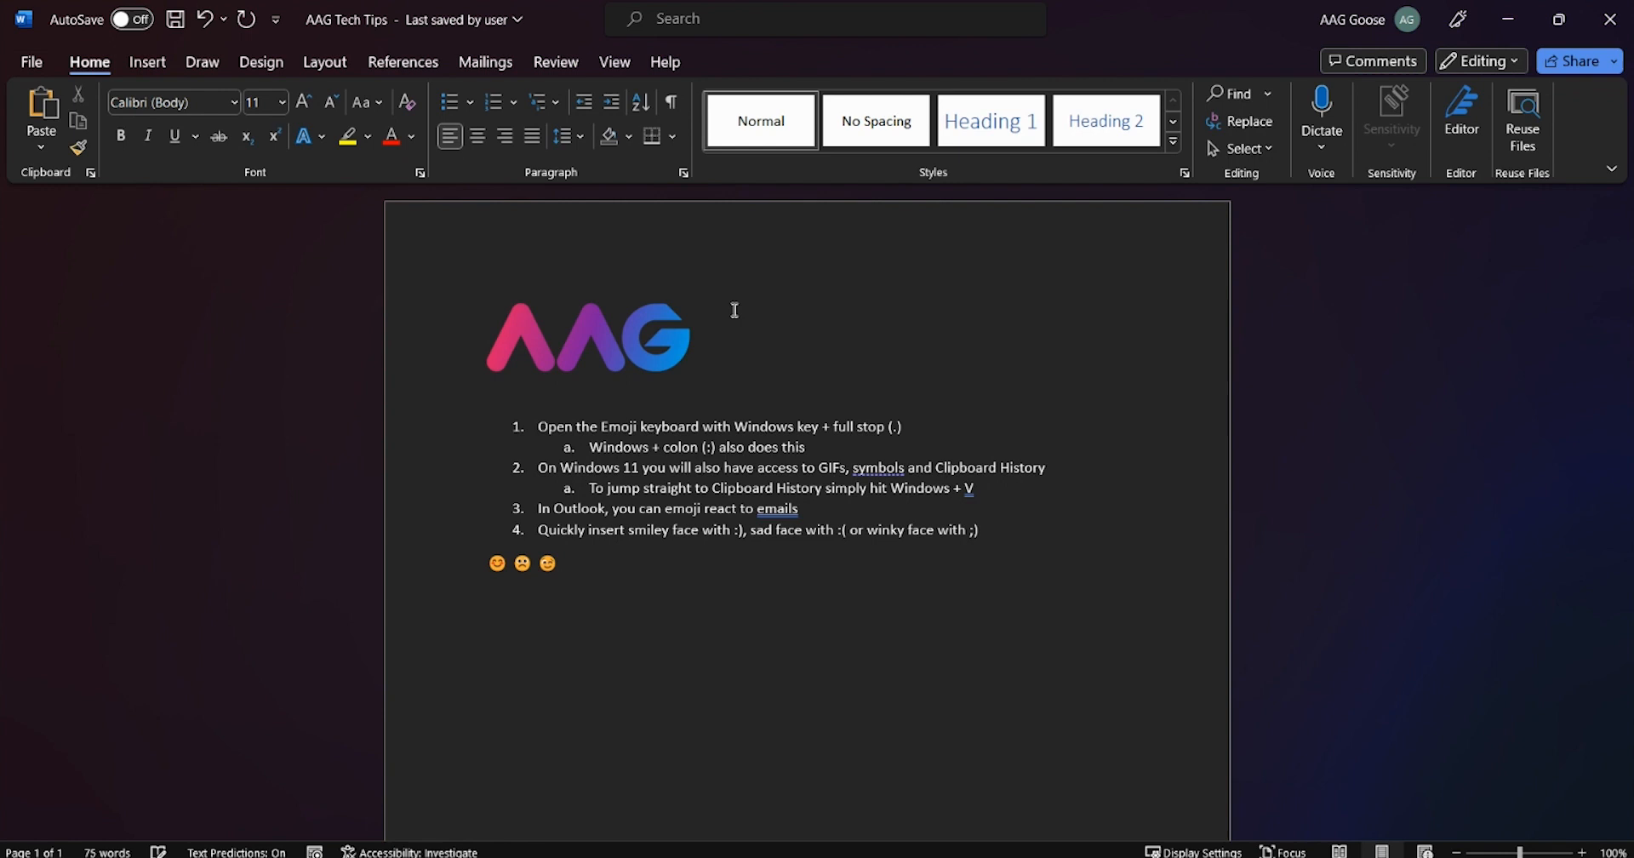
click(486, 625)
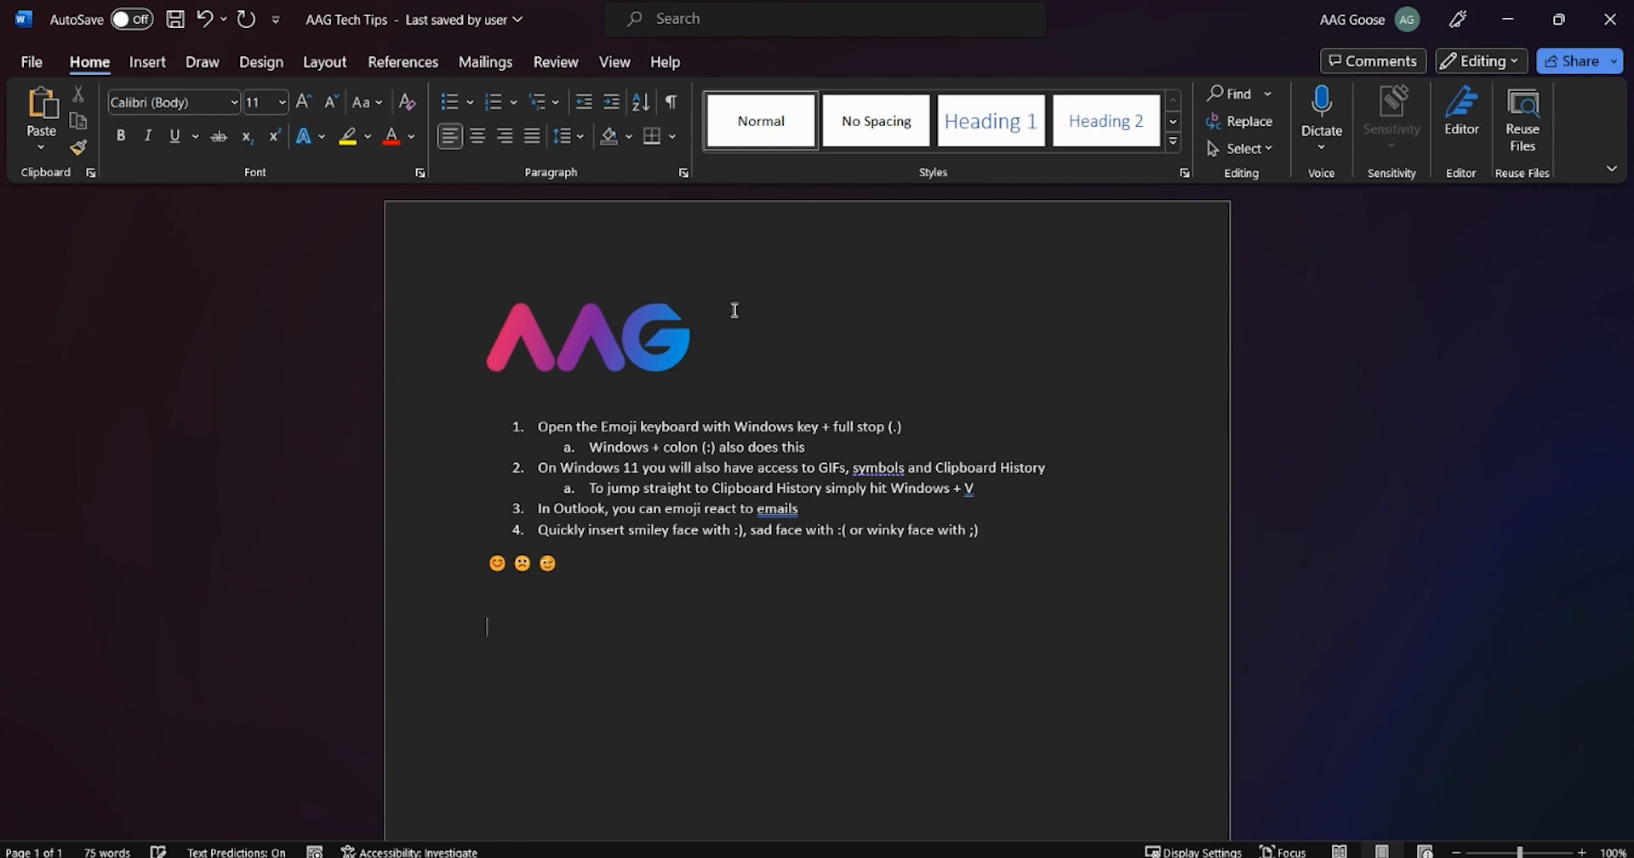
text(Thank y)
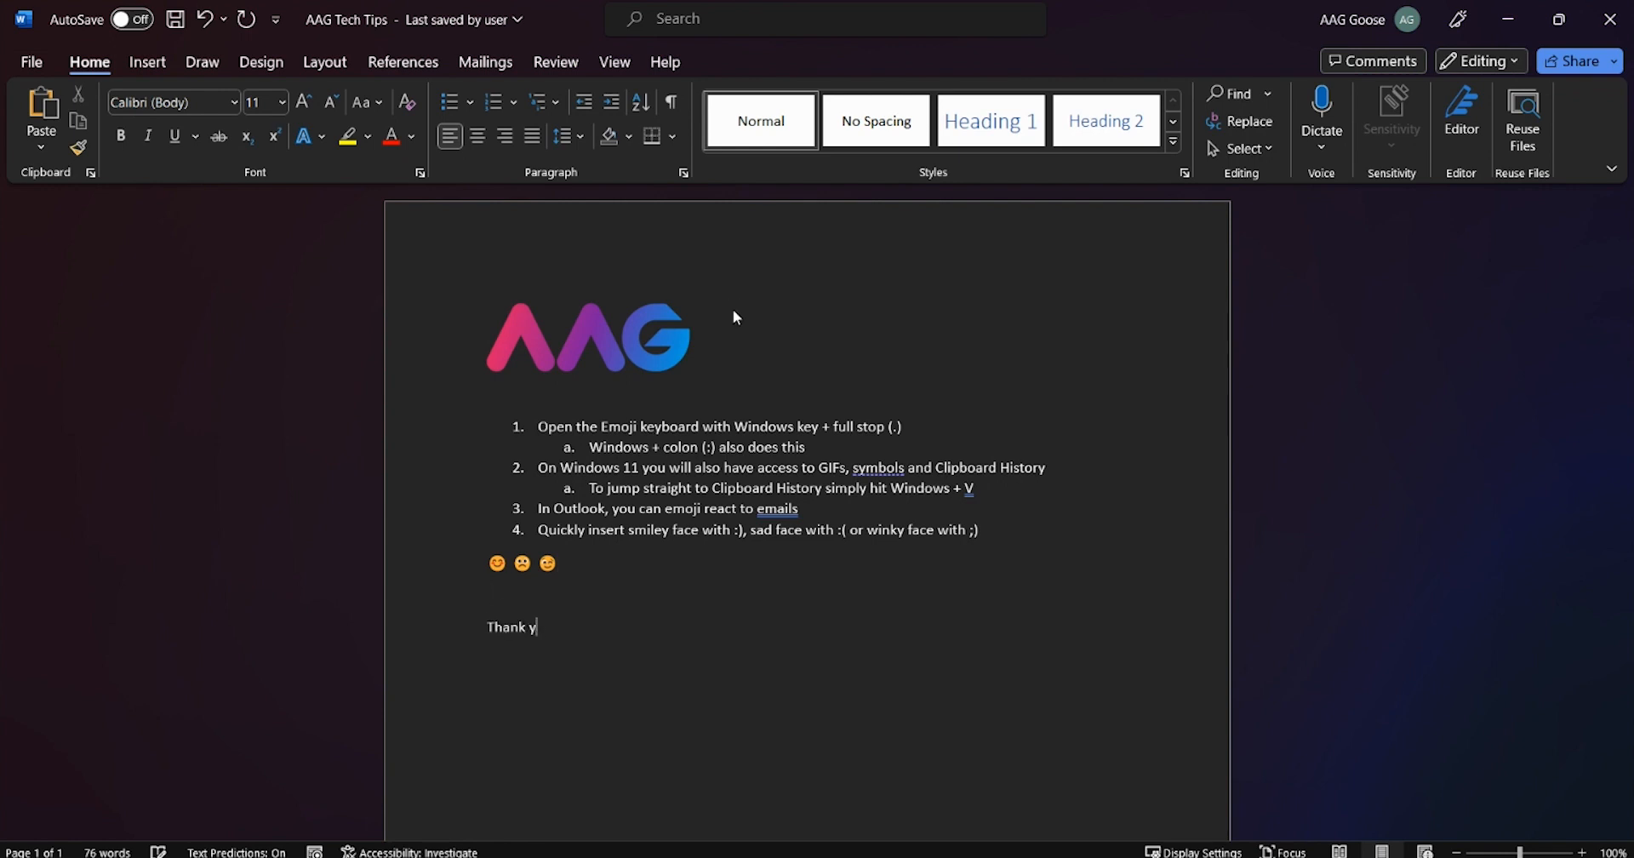
text(ou!)
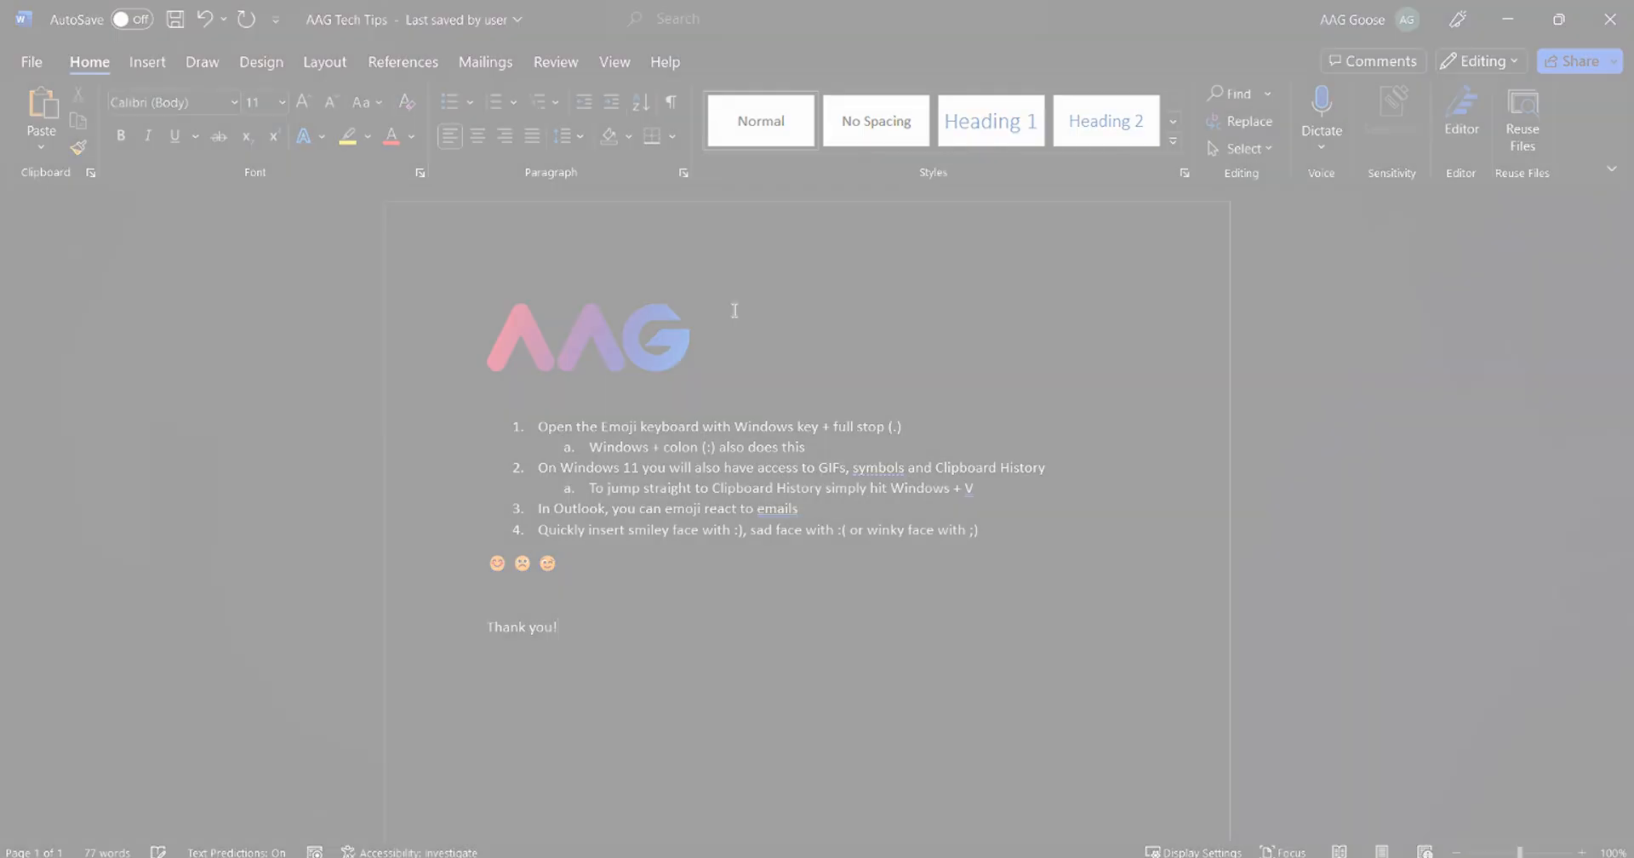